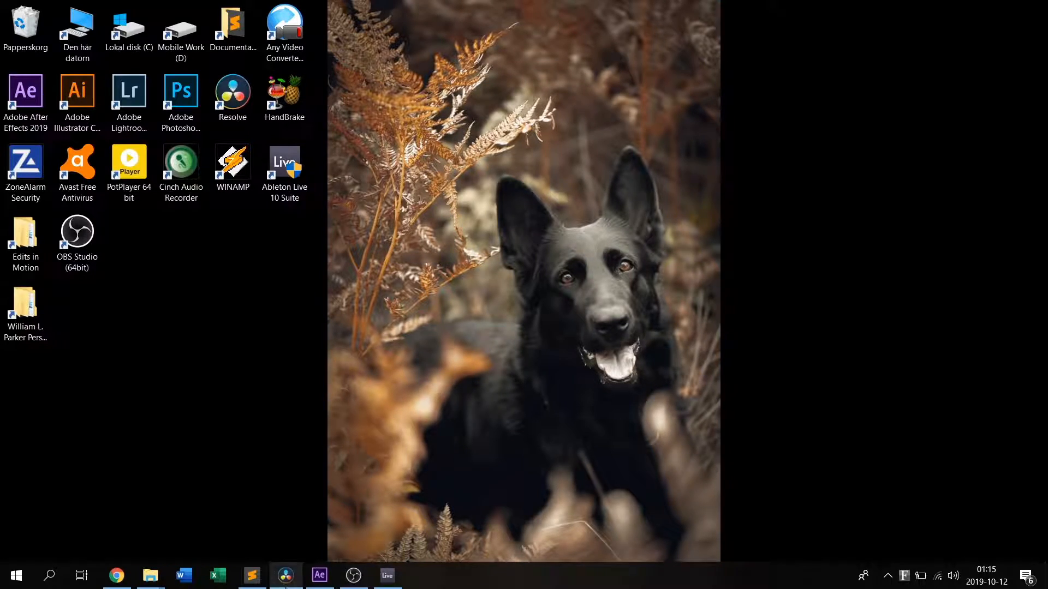
Step: Launch Resolve with the Night Club Movie project, visit Deliver, then return to Edit
{"action": "left_click", "coordinate": [285, 574]}
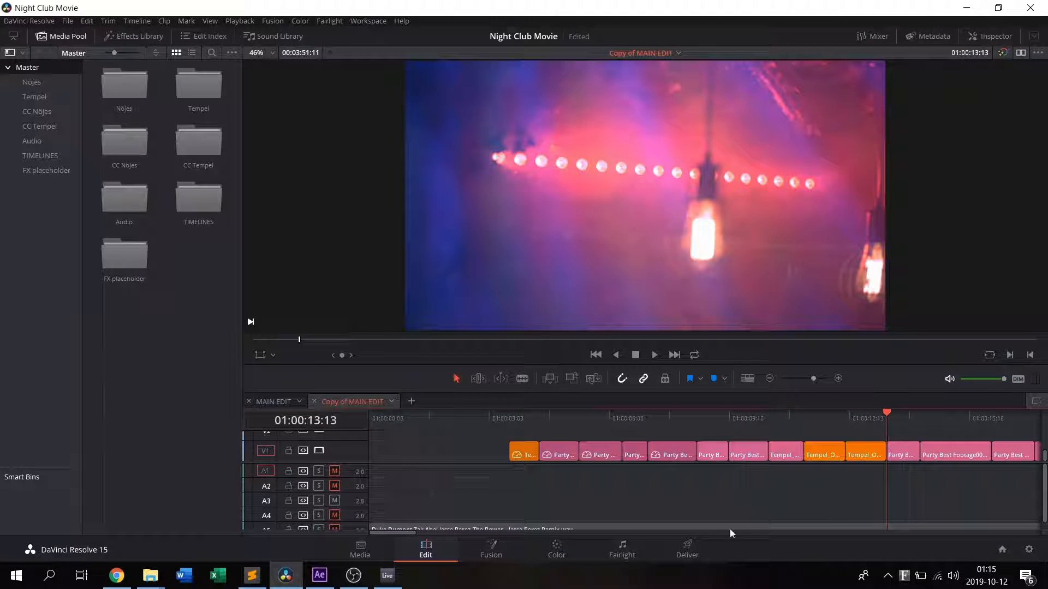
{"action": "left_click", "coordinate": [687, 547]}
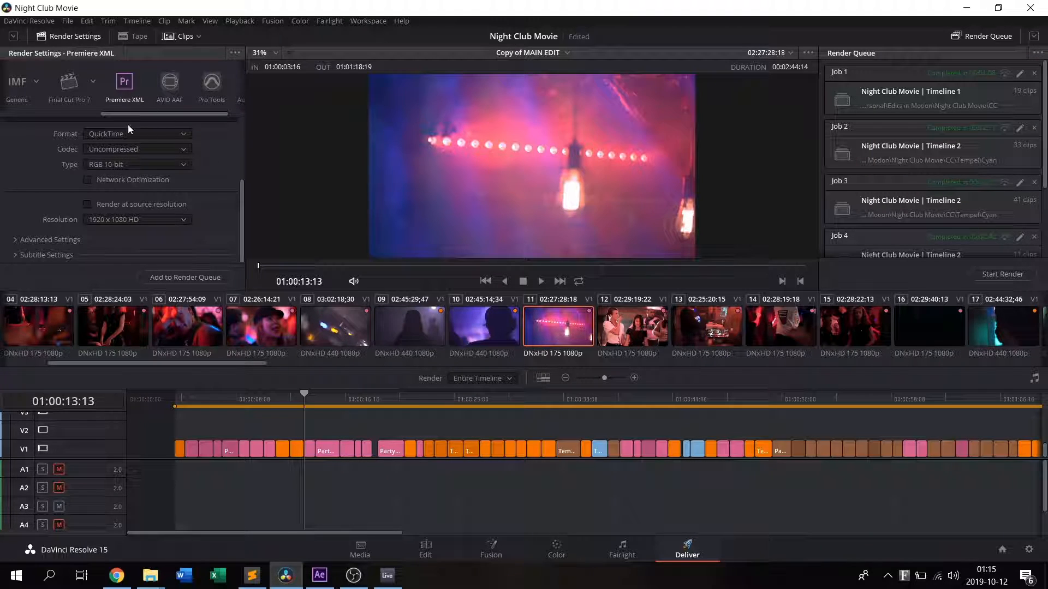
{"action": "left_click", "coordinate": [425, 548]}
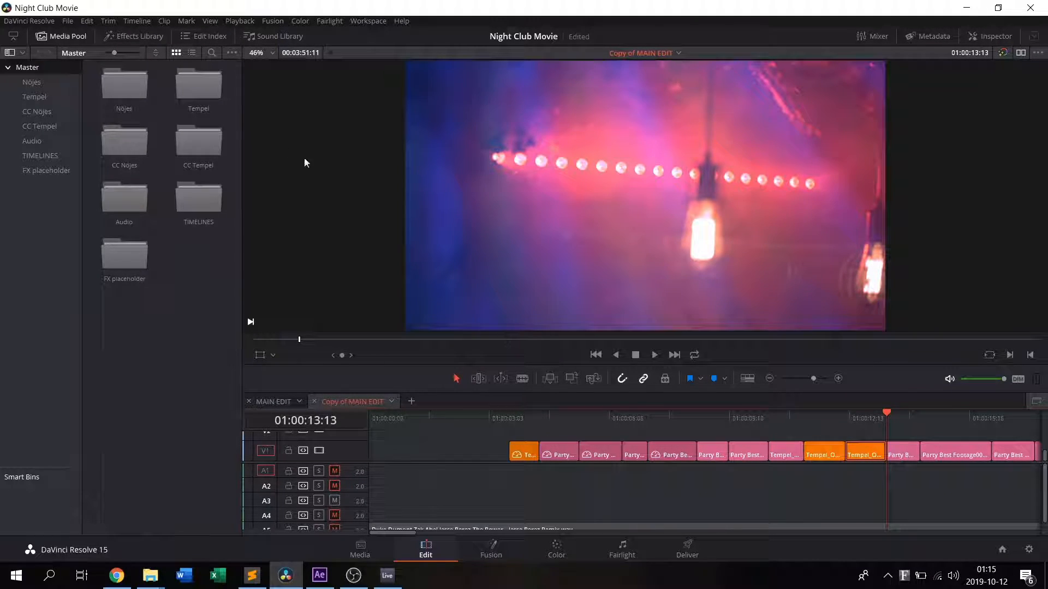
Step: Export the Copy of MAIN EDIT timeline as FCP 7 XML V5, overwriting the existing file
{"action": "left_click", "coordinate": [67, 20]}
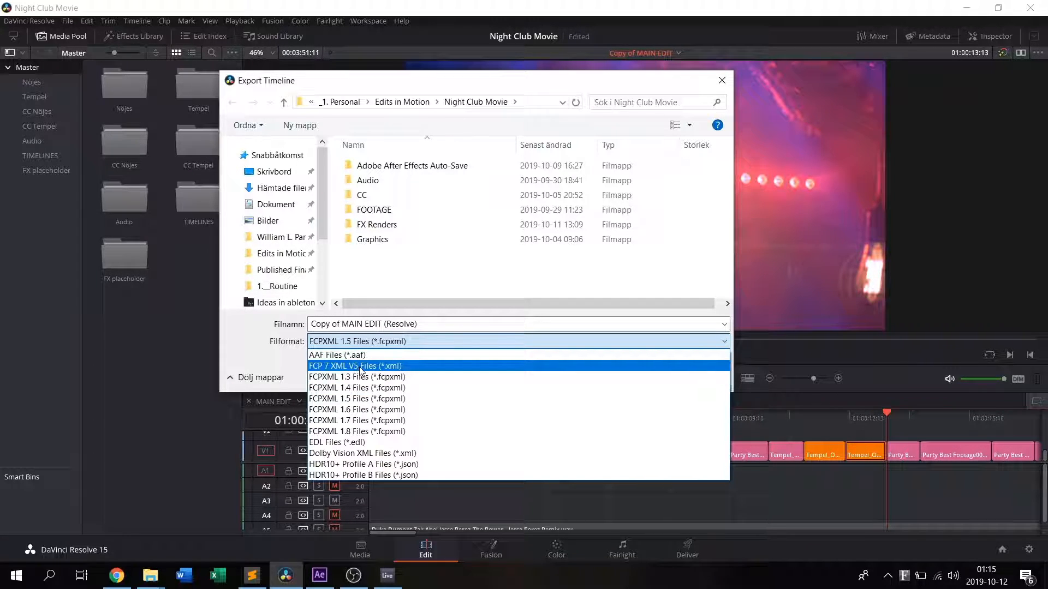
{"action": "left_click", "coordinate": [354, 365]}
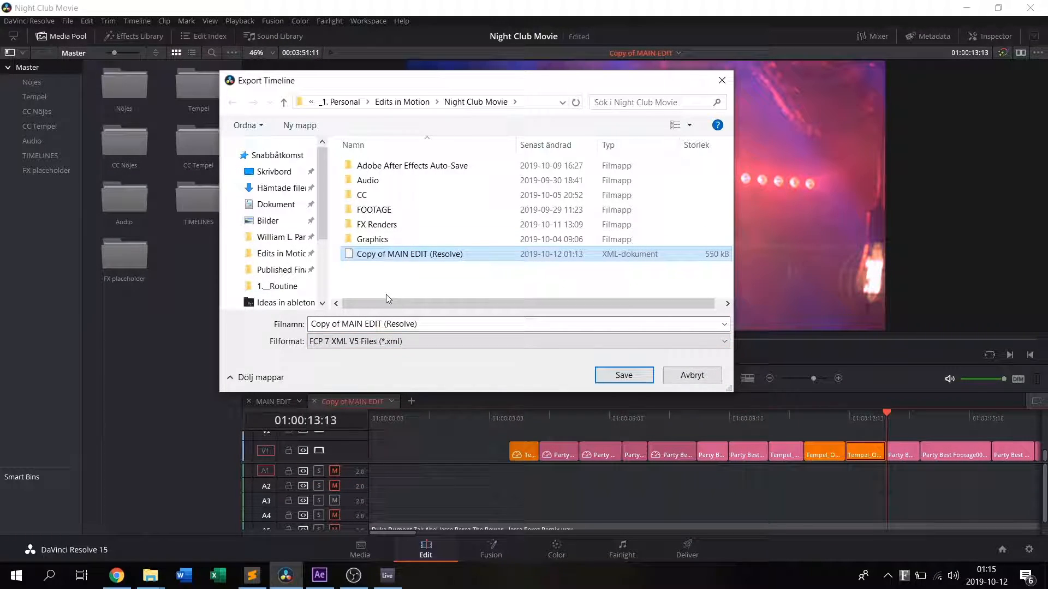
{"action": "left_click", "coordinate": [622, 375]}
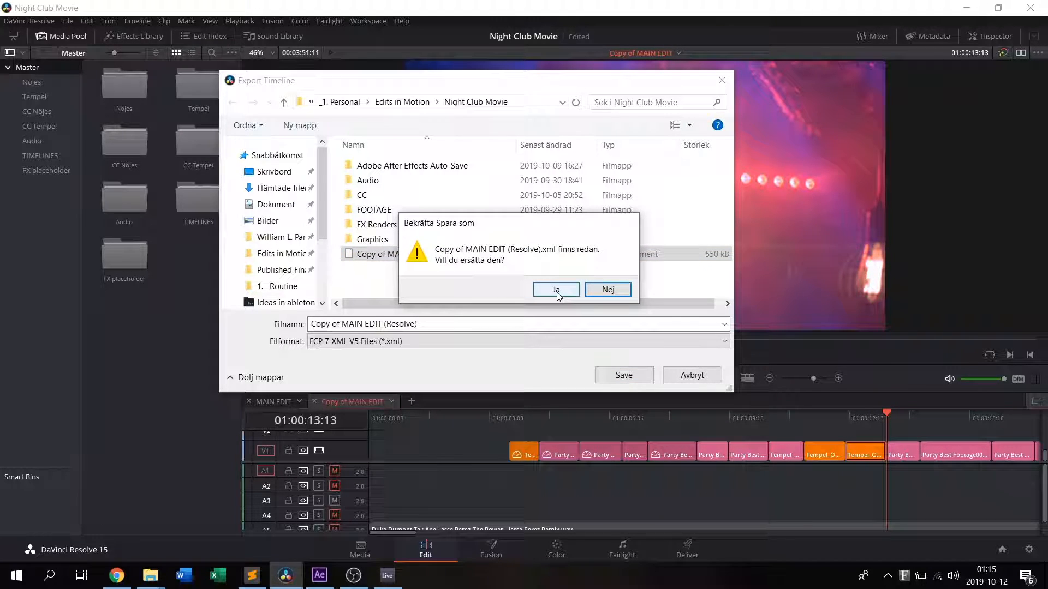
{"action": "left_click", "coordinate": [556, 289]}
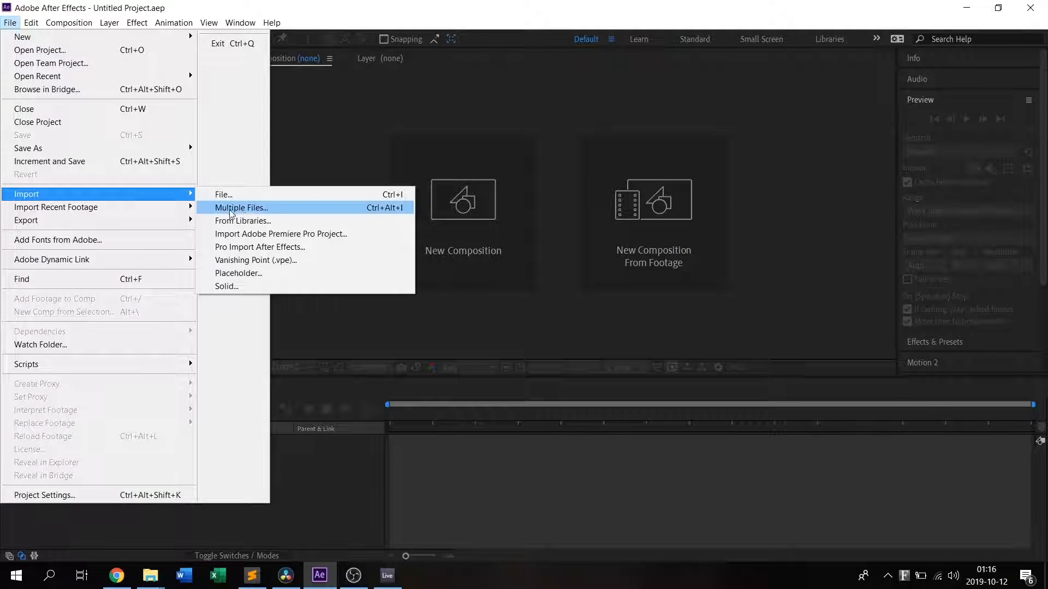
{"action": "mouse_move", "coordinate": [288, 252]}
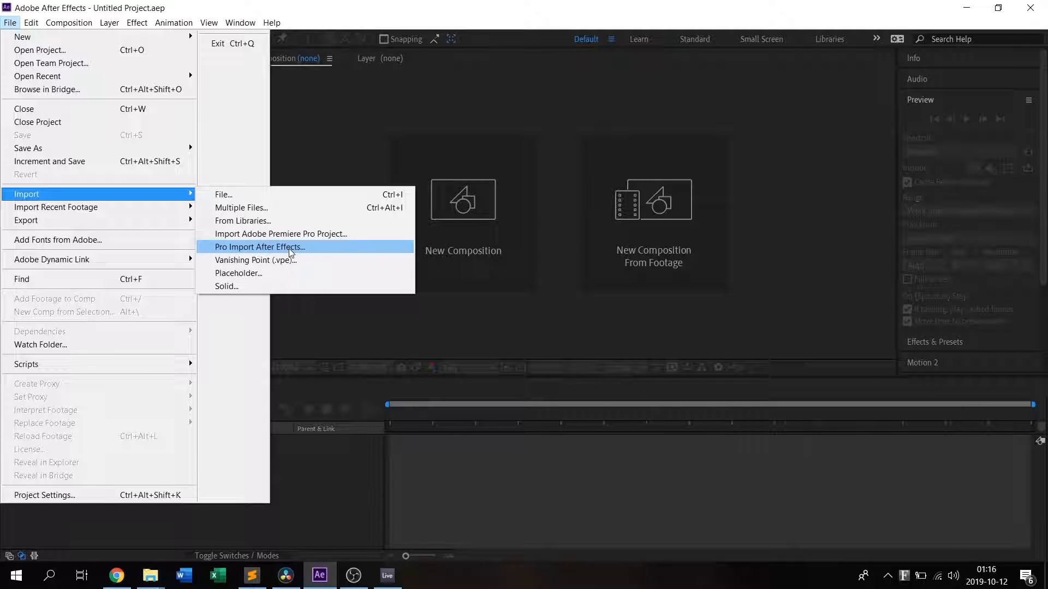
Step: Pro Import the Copy of MAIN EDIT (Resolve) XML from the Night Club Movie folder
{"action": "left_click", "coordinate": [535, 240]}
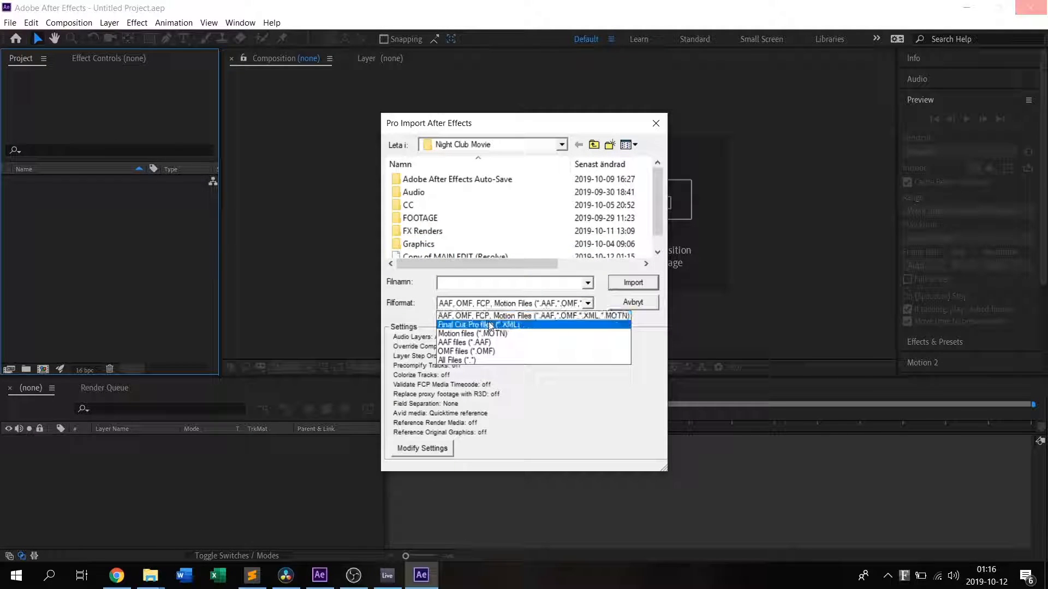
{"action": "left_click", "coordinate": [479, 324]}
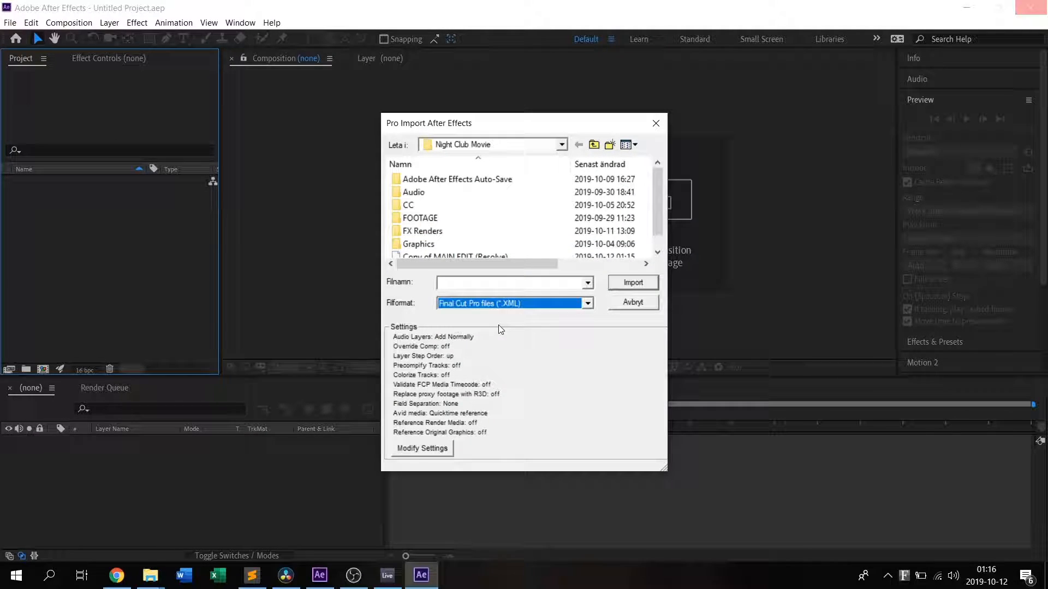
{"action": "left_click", "coordinate": [593, 144]}
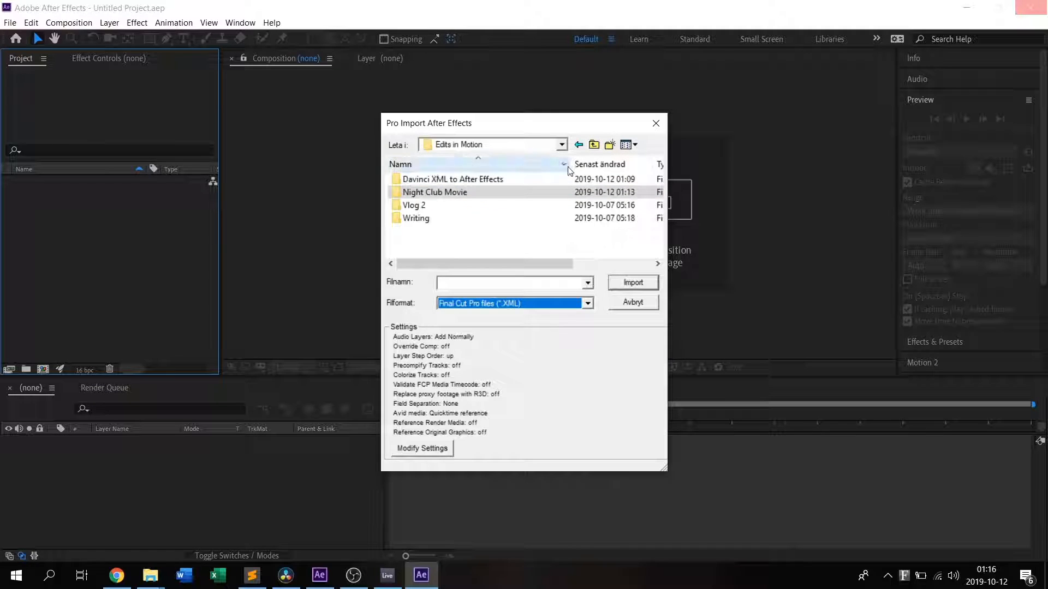
{"action": "double_click", "coordinate": [434, 192]}
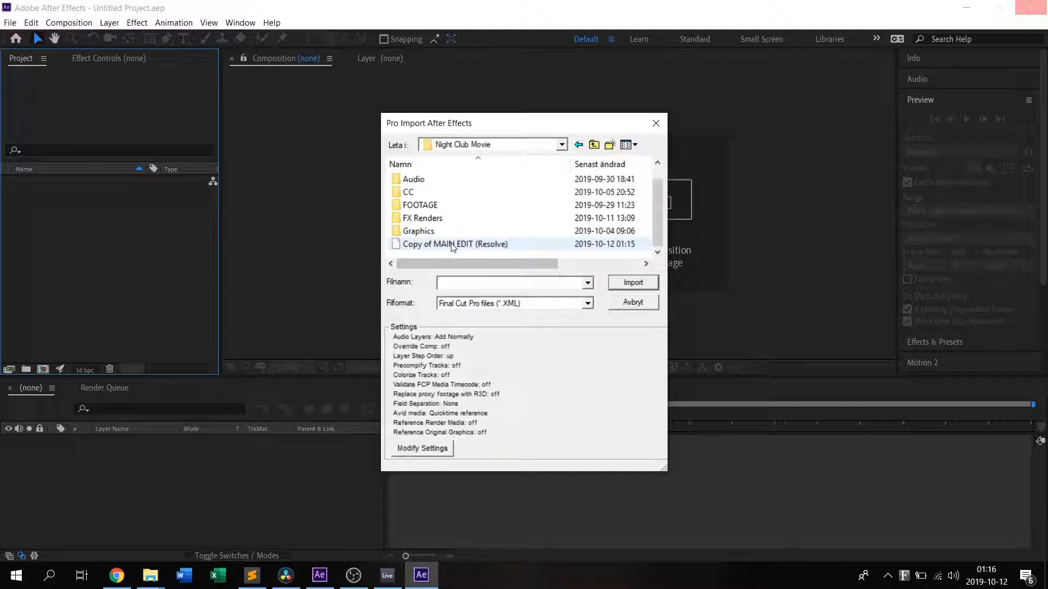
{"action": "left_click", "coordinate": [631, 282]}
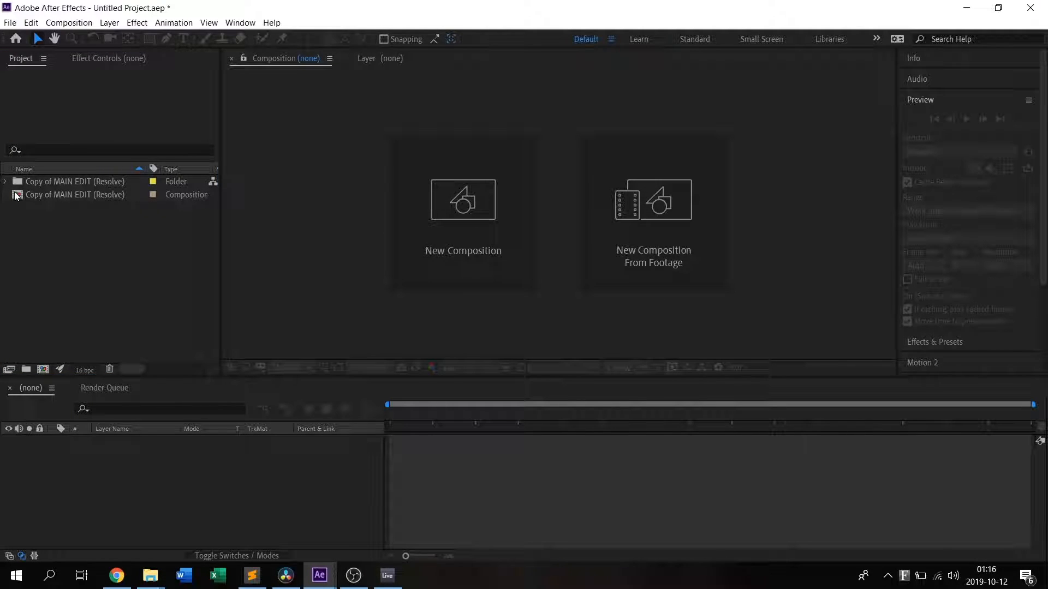
Step: Inspect the imported Tempel clips, then open the Copy of MAIN EDIT (Resolve) composition
{"action": "left_click", "coordinate": [5, 181]}
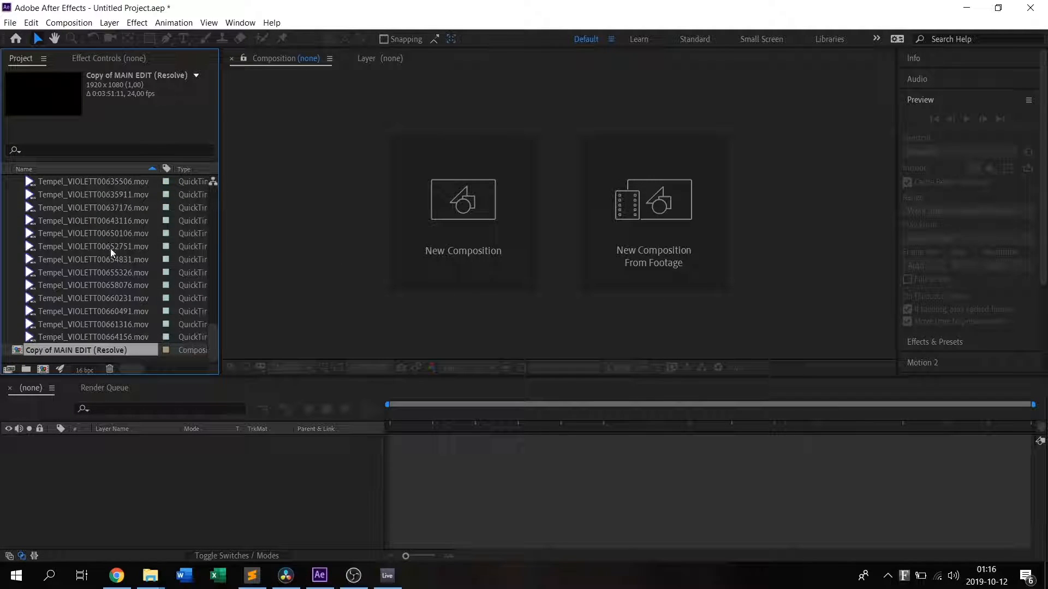
{"action": "left_click", "coordinate": [6, 182]}
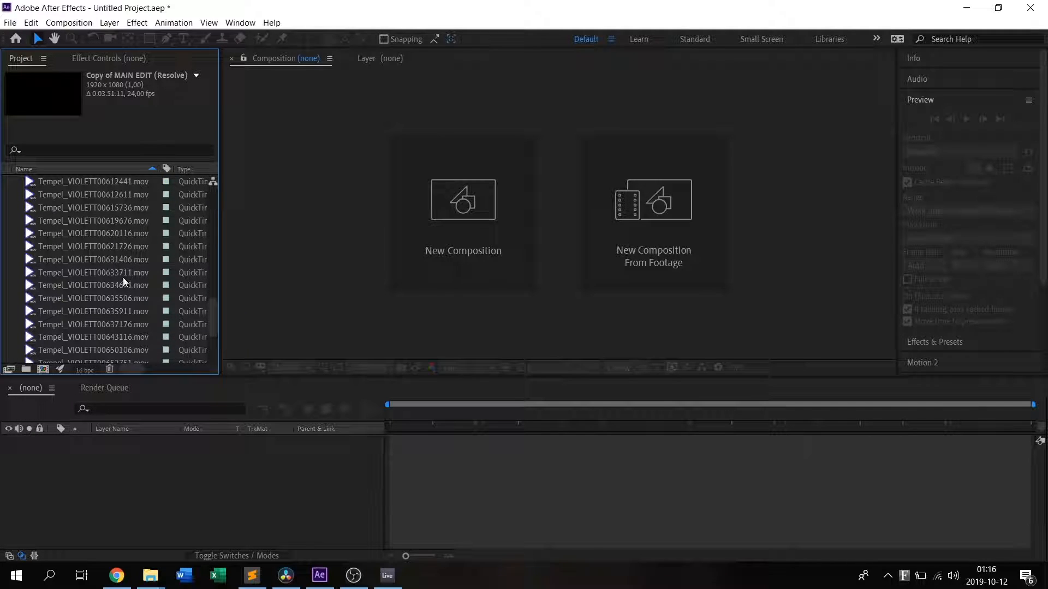
{"action": "left_click", "coordinate": [285, 575]}
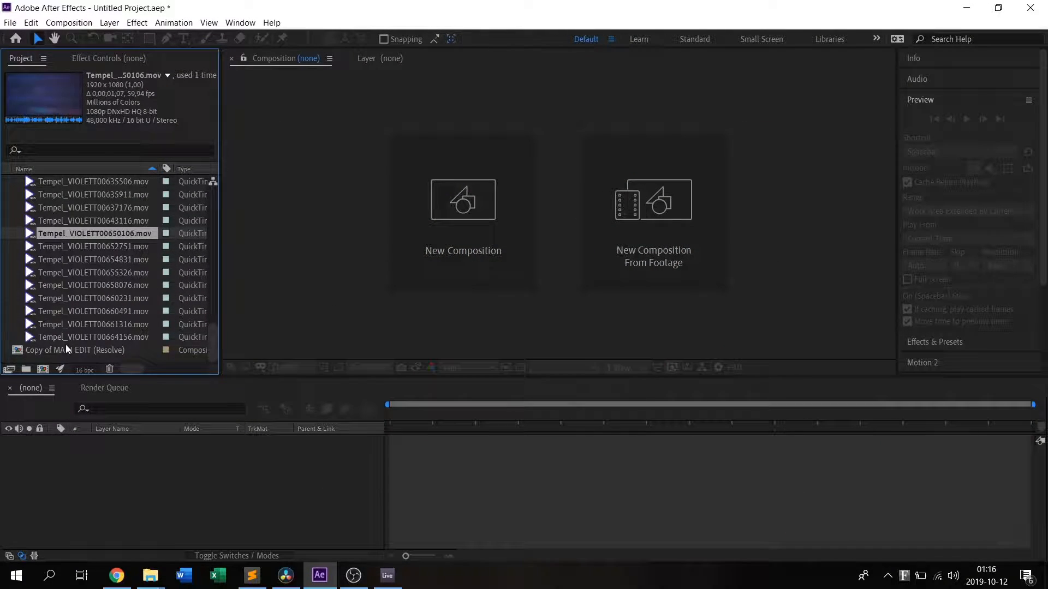
{"action": "double_click", "coordinate": [74, 350]}
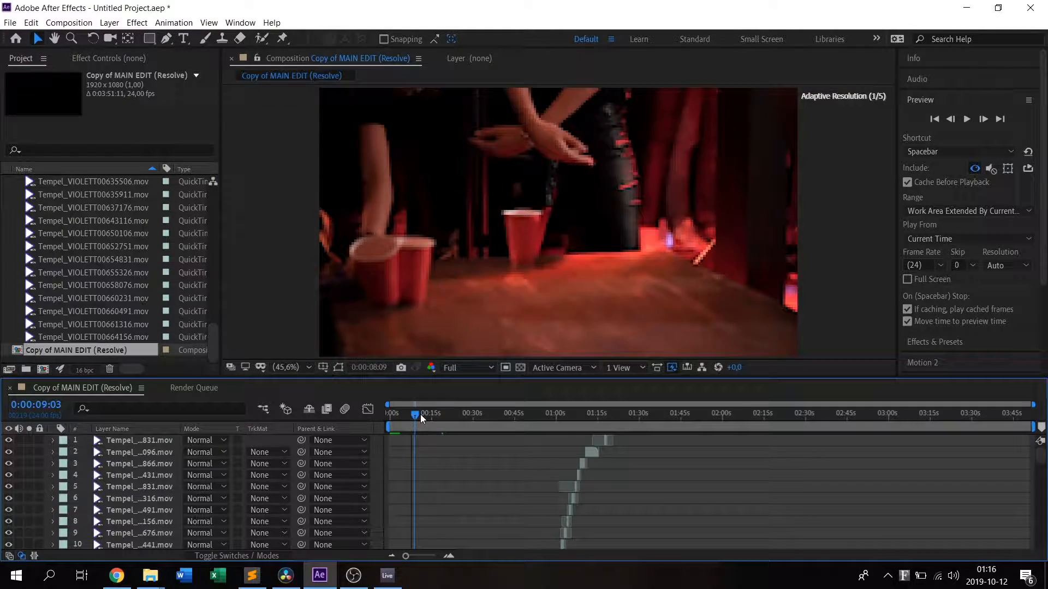
Step: Jump the comp to around 28 seconds and compare it against the Resolve edit
{"action": "left_click", "coordinate": [467, 416]}
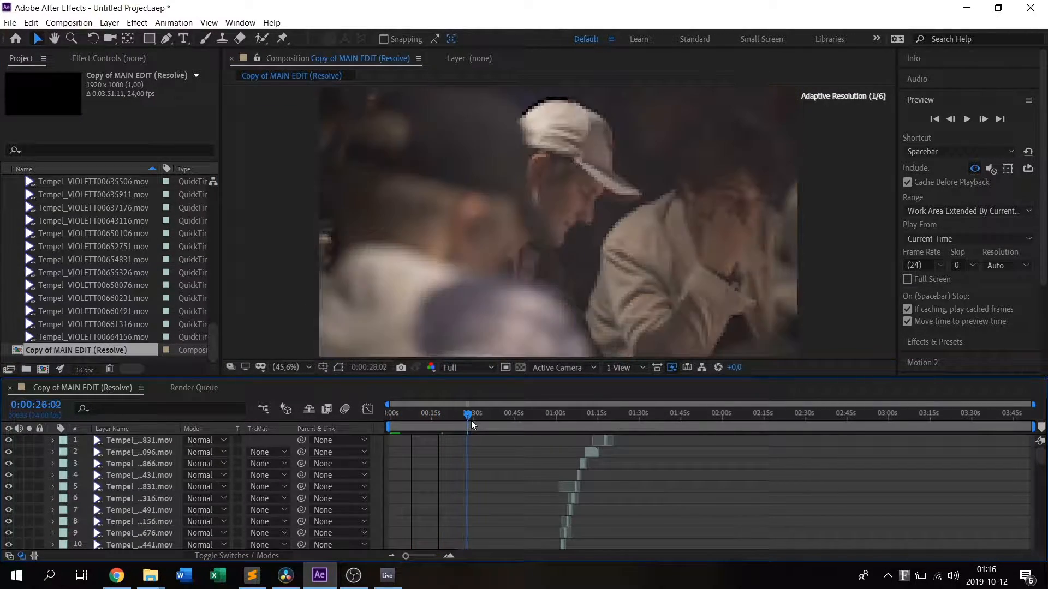
{"action": "left_click", "coordinate": [286, 574]}
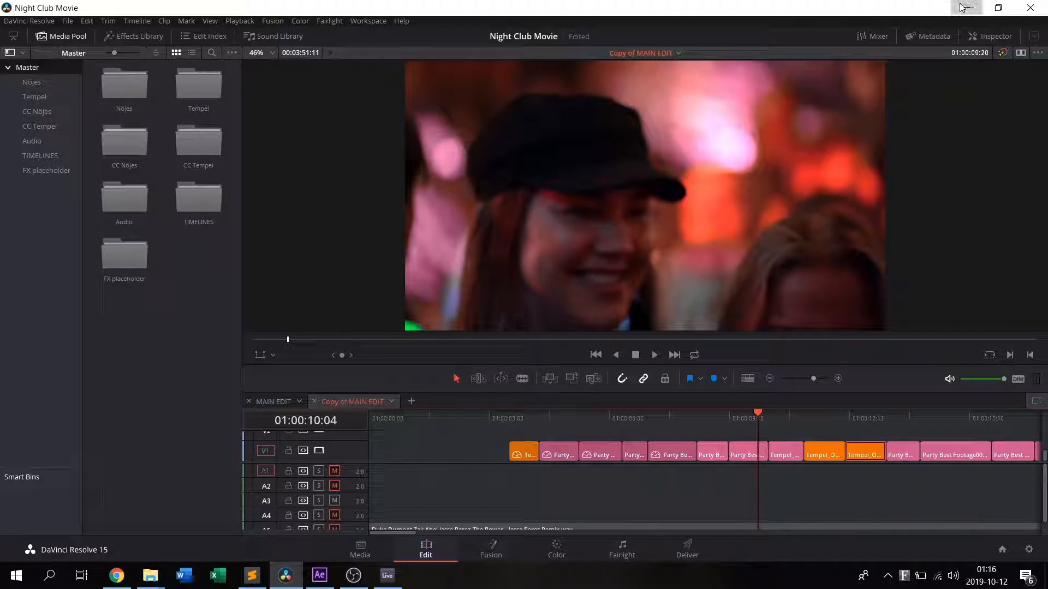
{"action": "left_click", "coordinate": [319, 580]}
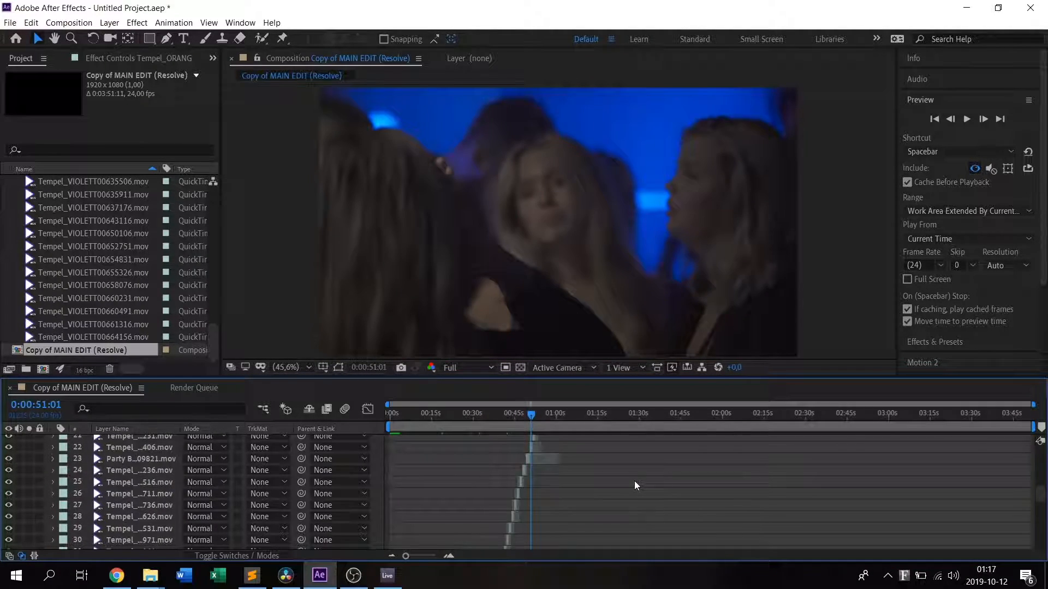
Step: Scrub the comp past one minute and back to about 56 seconds
{"action": "left_click", "coordinate": [548, 414]}
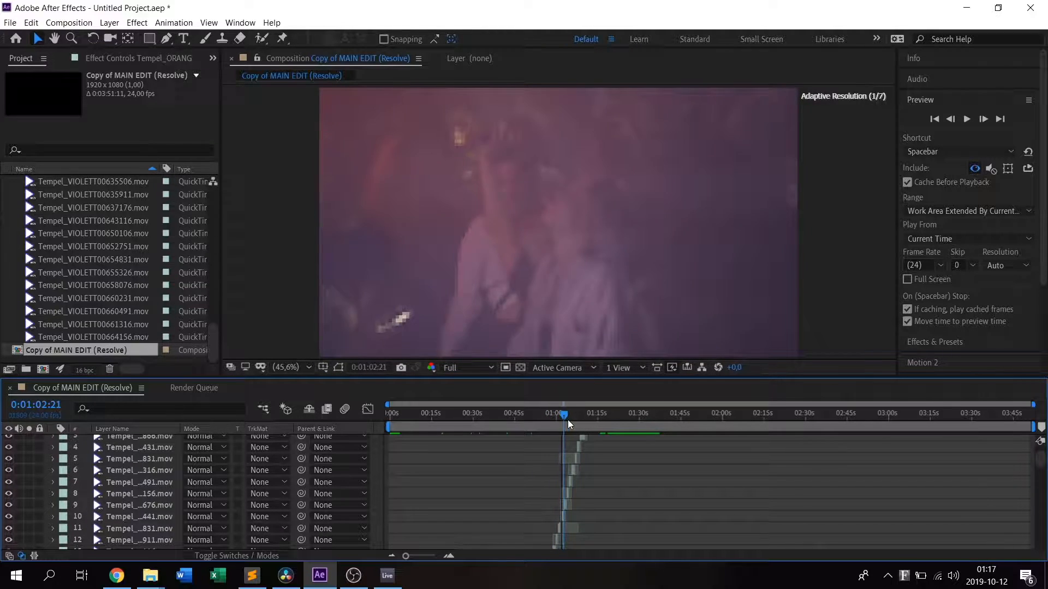
{"action": "left_click_drag", "start_coordinate": [564, 416], "coordinate": [582, 416]}
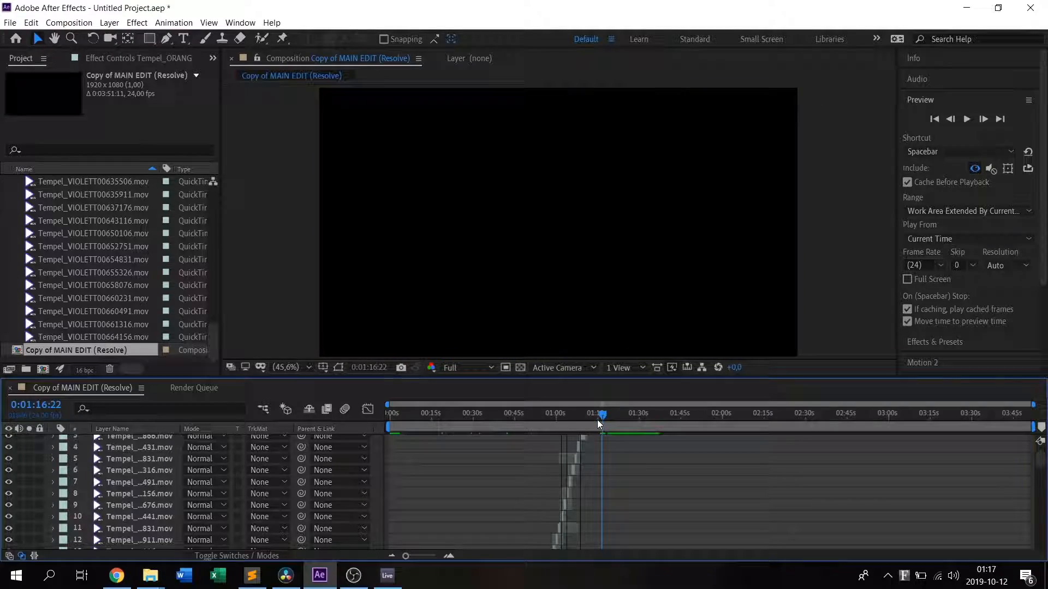
{"action": "left_click_drag", "start_coordinate": [598, 424], "coordinate": [548, 424]}
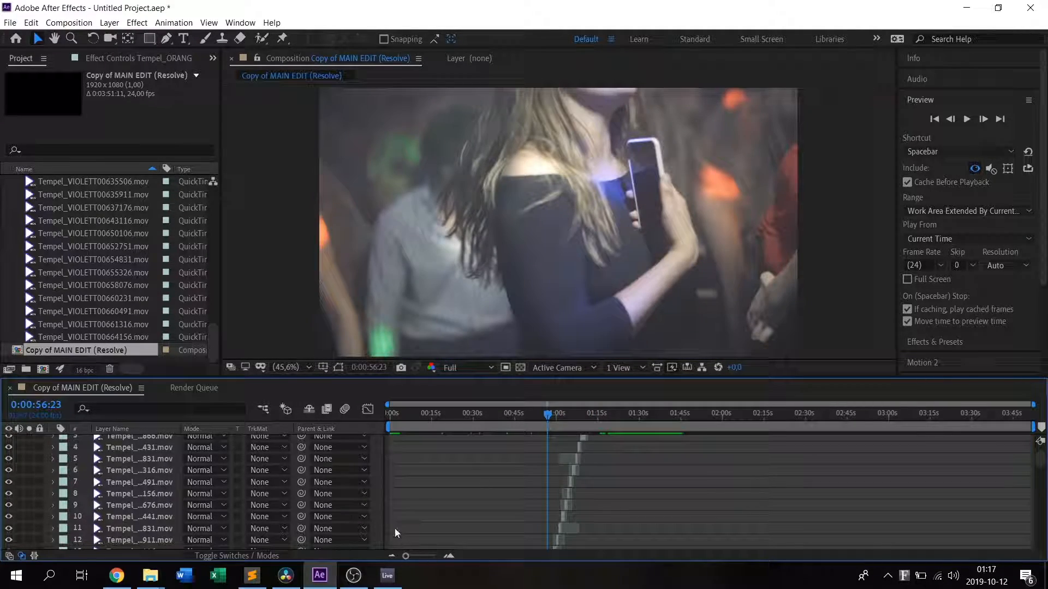
{"action": "left_click", "coordinate": [68, 22]}
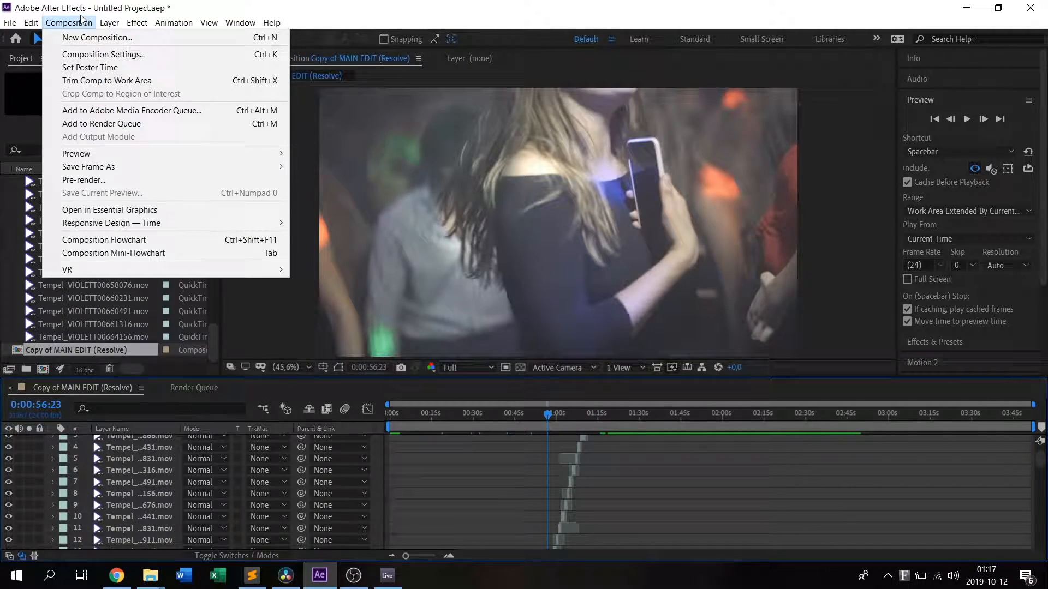
Step: Add the MAIN EDIT comp to the Render Queue and open its Lossless output module
{"action": "left_click", "coordinate": [101, 125]}
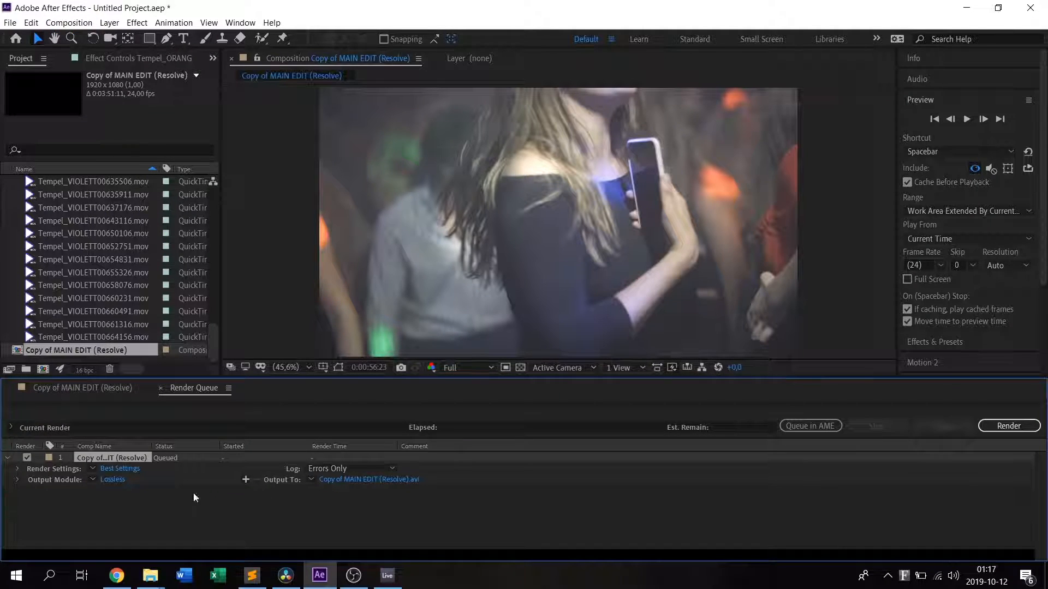
{"action": "left_click", "coordinate": [119, 468]}
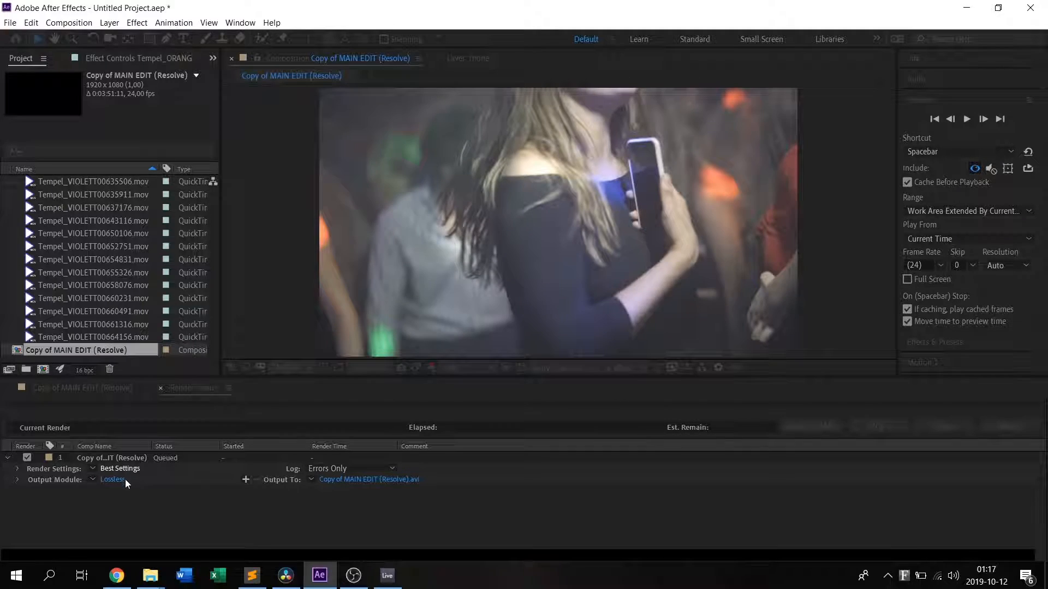
{"action": "left_click", "coordinate": [112, 479]}
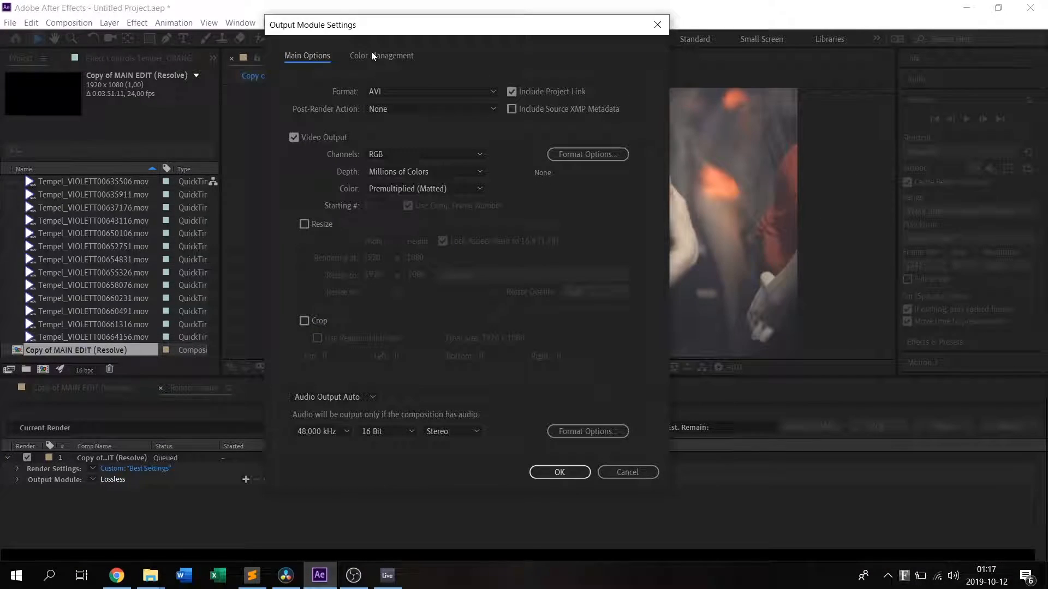
Step: Set the output format to QuickTime with the Apple ProRes 422 HQ codec
{"action": "left_click", "coordinate": [431, 92]}
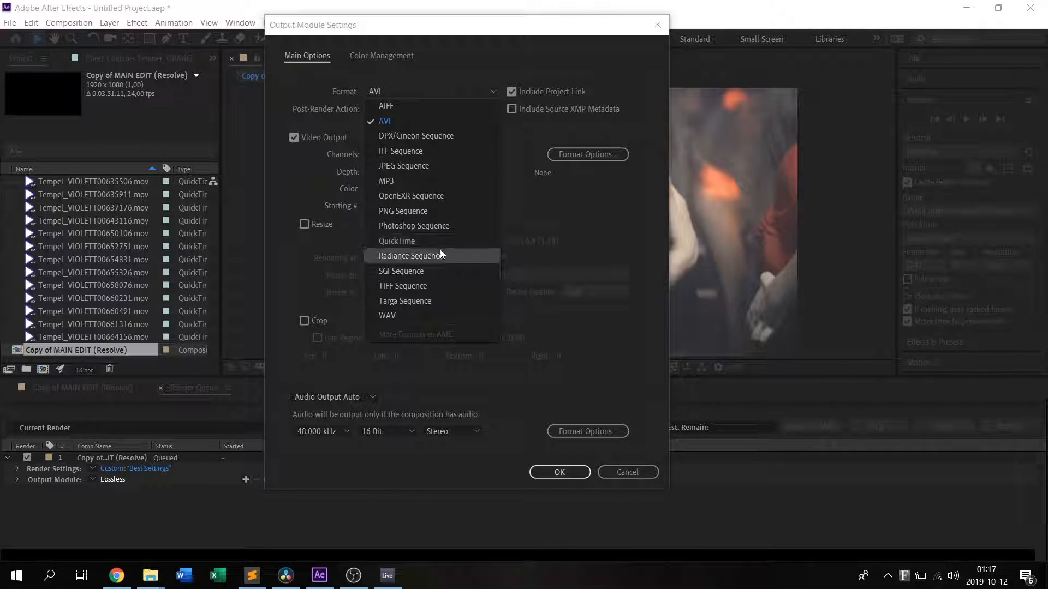
{"action": "left_click", "coordinate": [396, 240]}
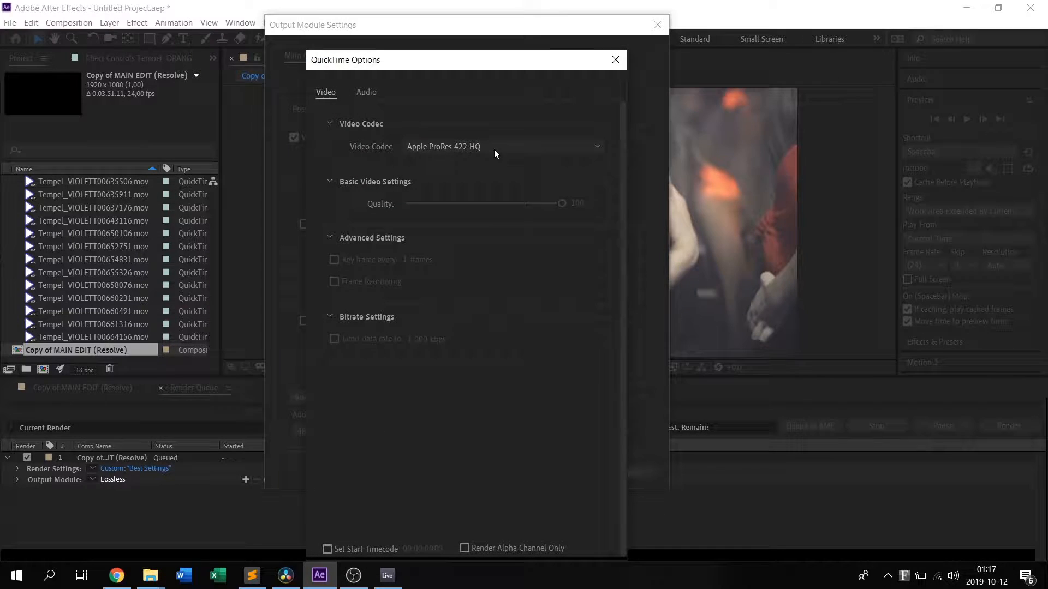
{"action": "left_click", "coordinate": [501, 146]}
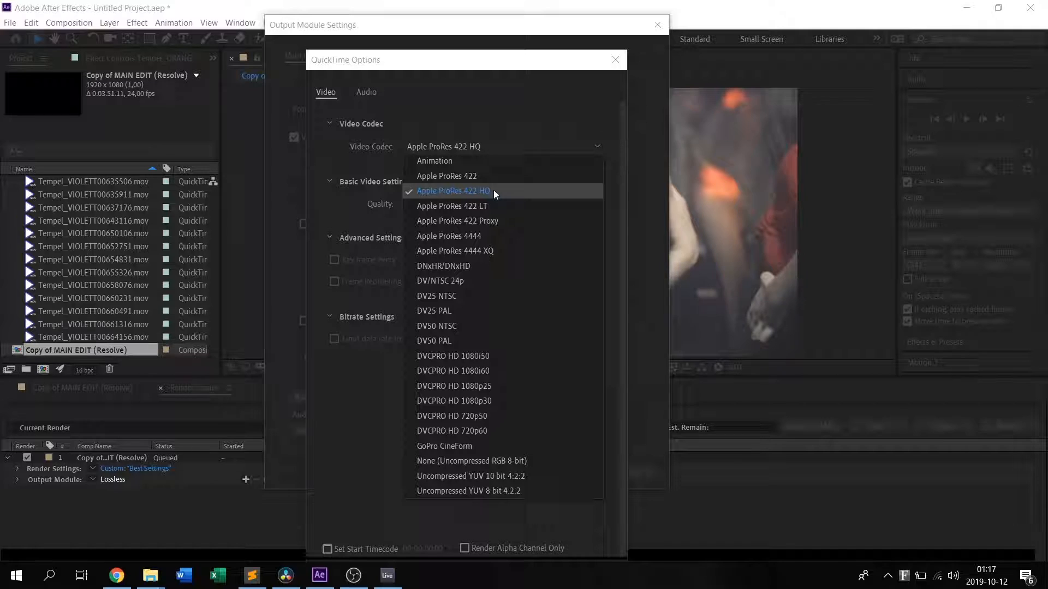
{"action": "left_click", "coordinate": [452, 191]}
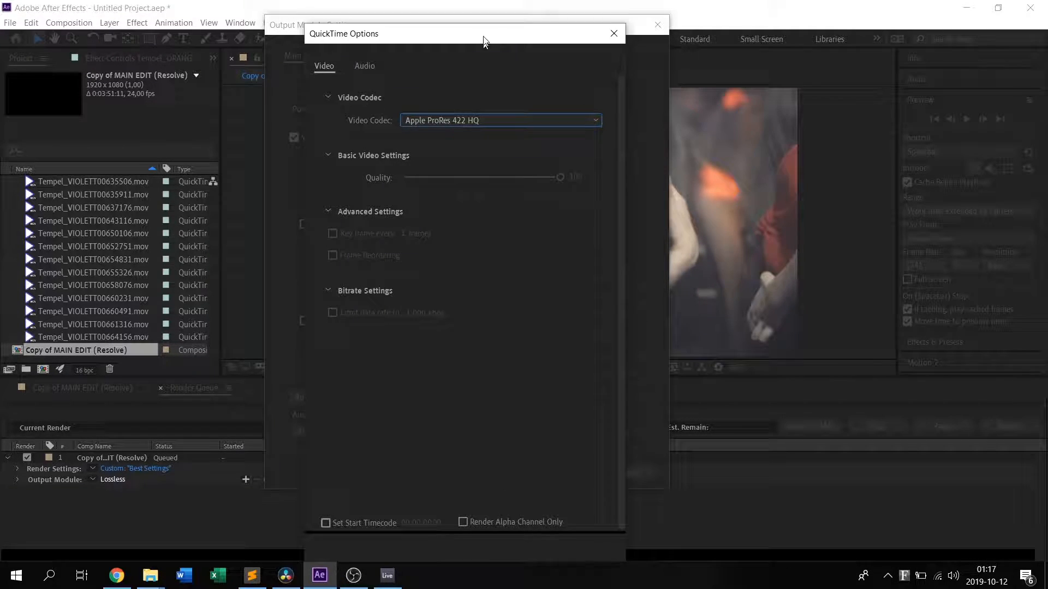
Step: Briefly try DNxHR/DNxHD, then revert to Apple ProRes 422 HQ and confirm
{"action": "left_click", "coordinate": [499, 120]}
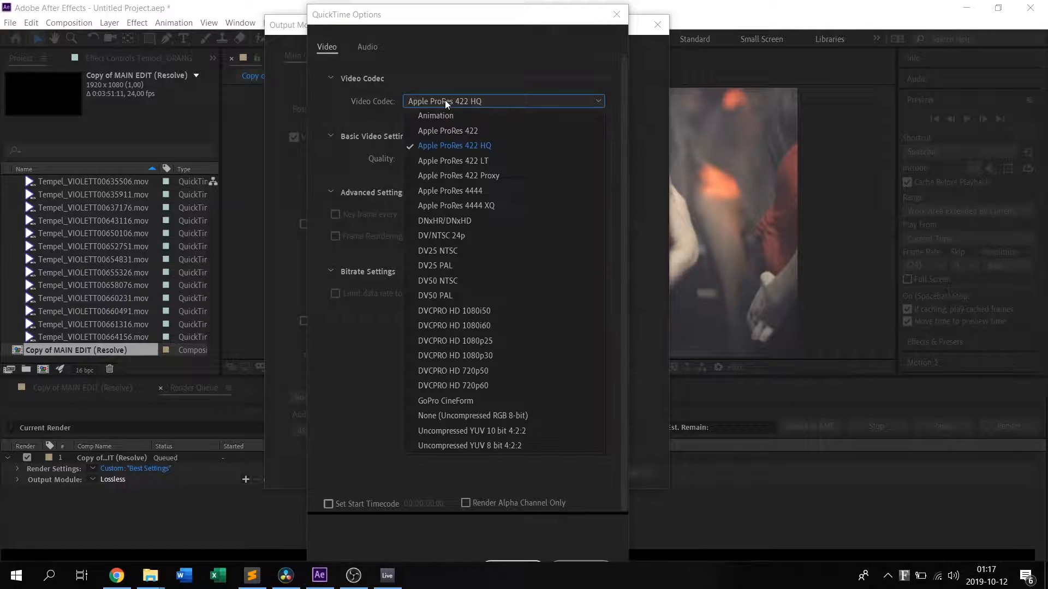
{"action": "mouse_move", "coordinate": [492, 224]}
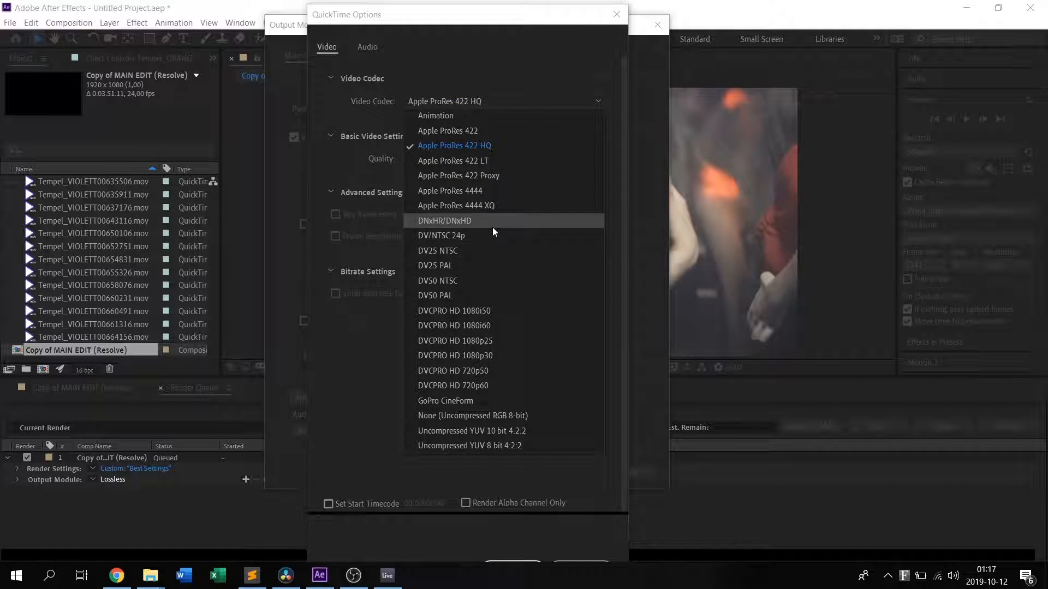
{"action": "left_click", "coordinate": [444, 220]}
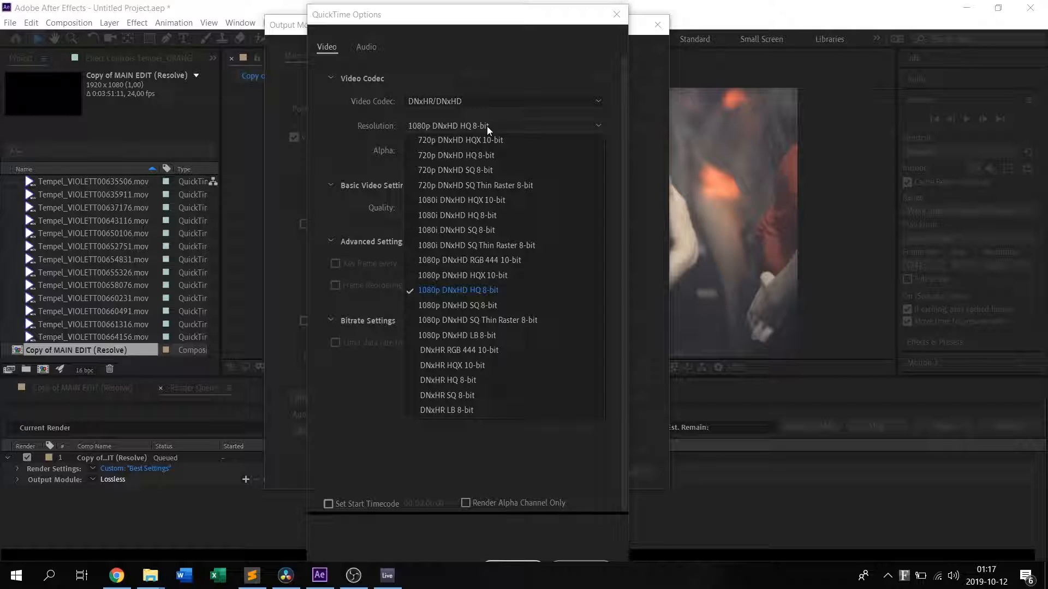
{"action": "mouse_move", "coordinate": [500, 290]}
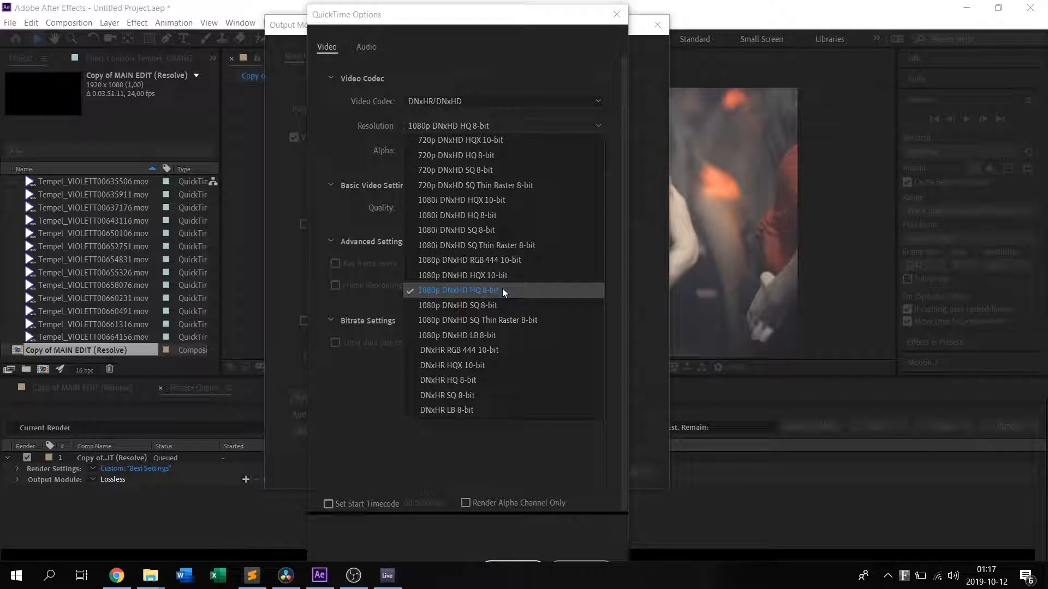
{"action": "left_click", "coordinate": [501, 101]}
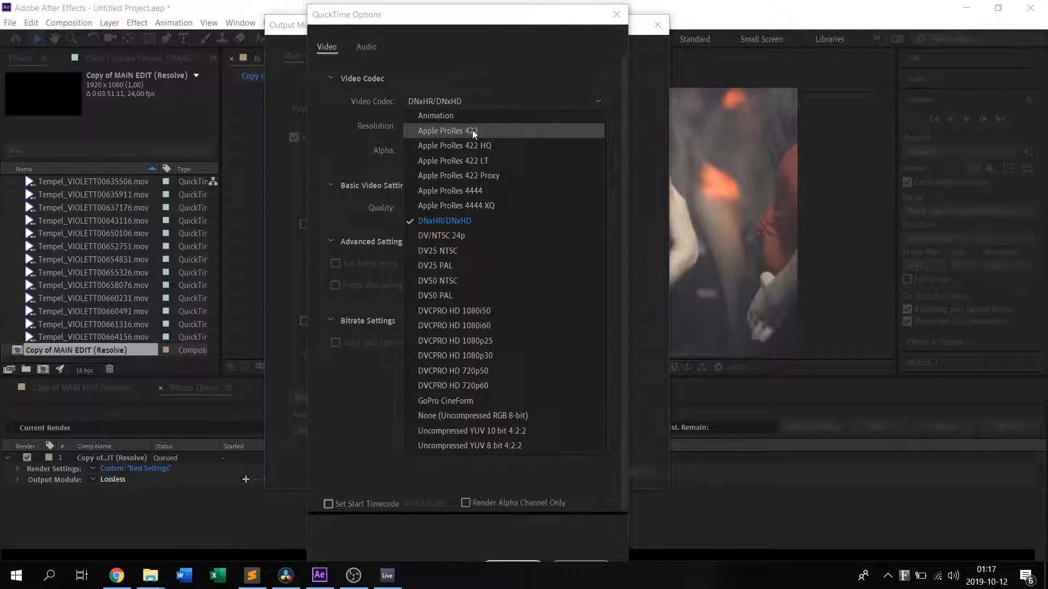
{"action": "left_click", "coordinate": [453, 145]}
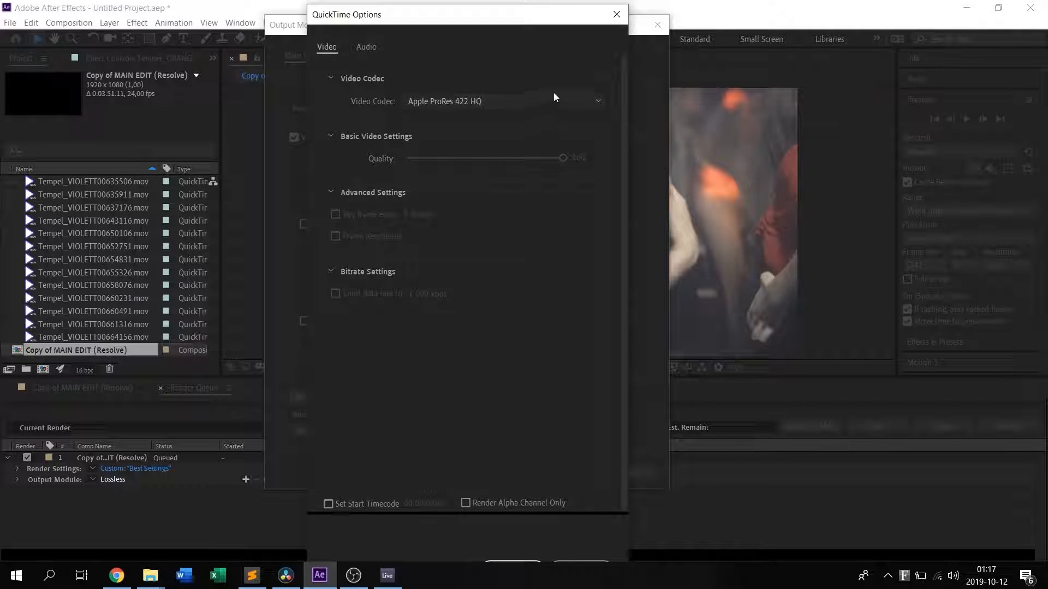
{"action": "left_click", "coordinate": [615, 14]}
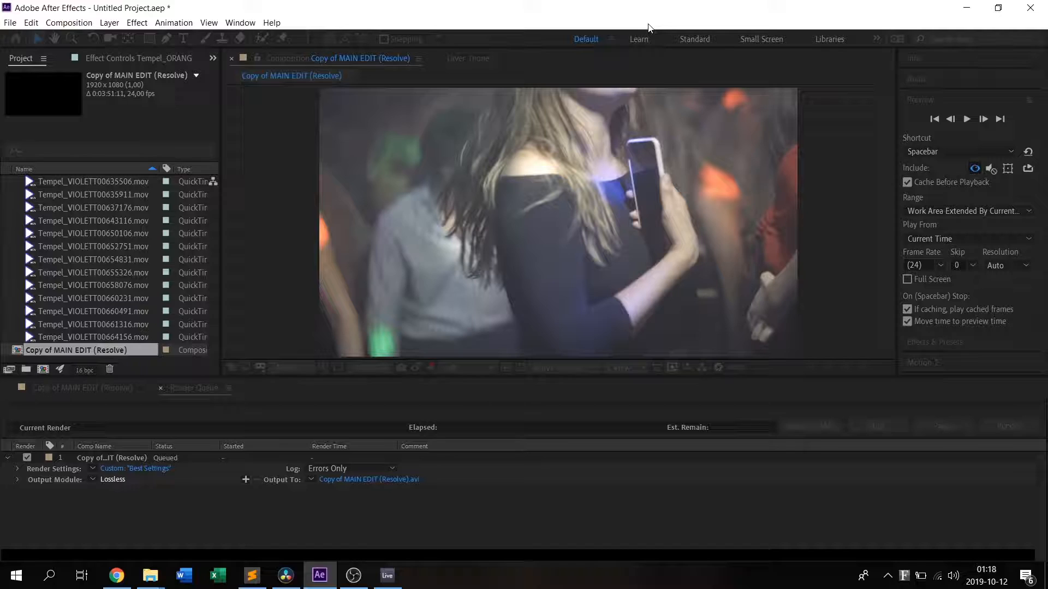